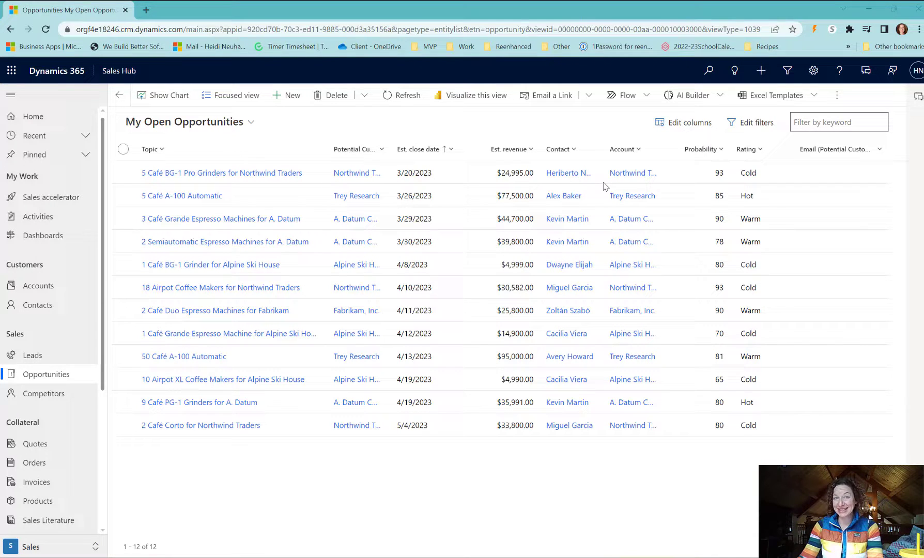
mouse_move(498, 123)
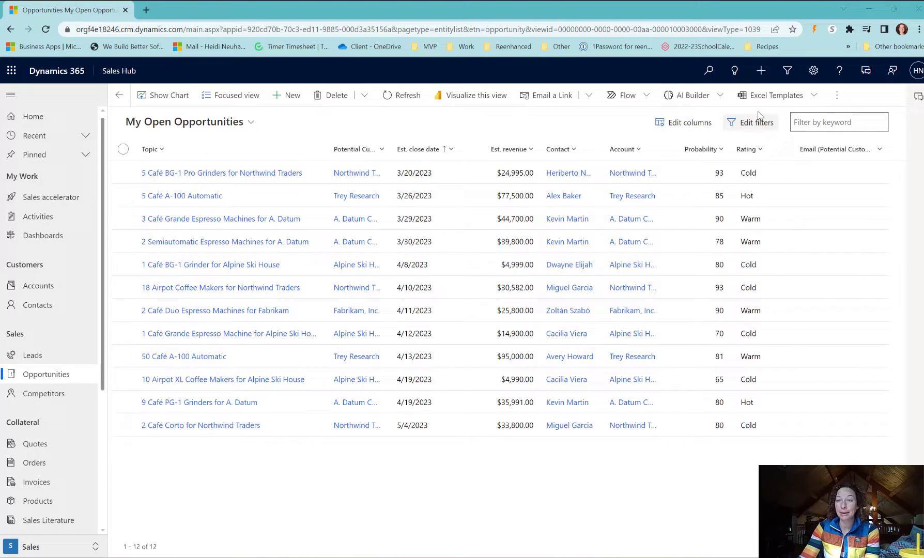
Step: Switch My Open Opportunities to pipeline view showing the $433,057 KPI bar and deal tracker chart
left_click(836, 95)
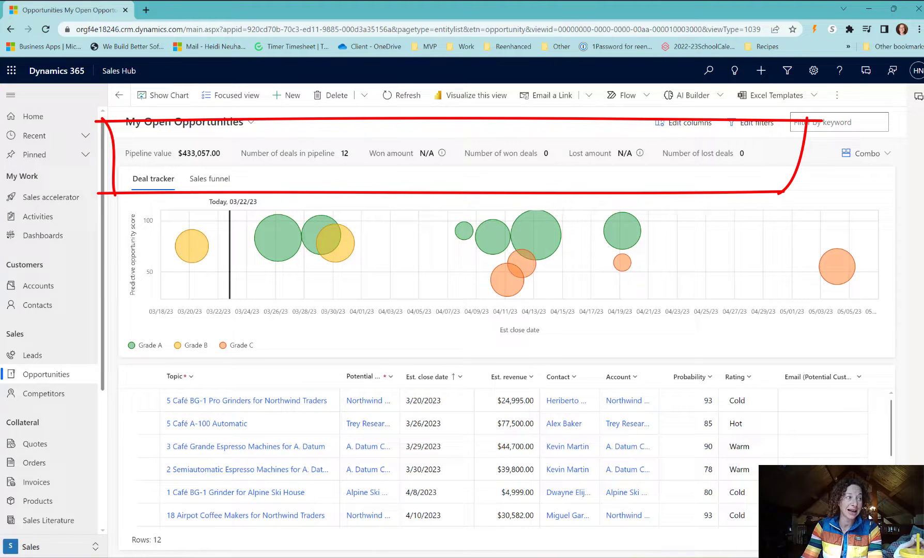
mouse_move(277, 242)
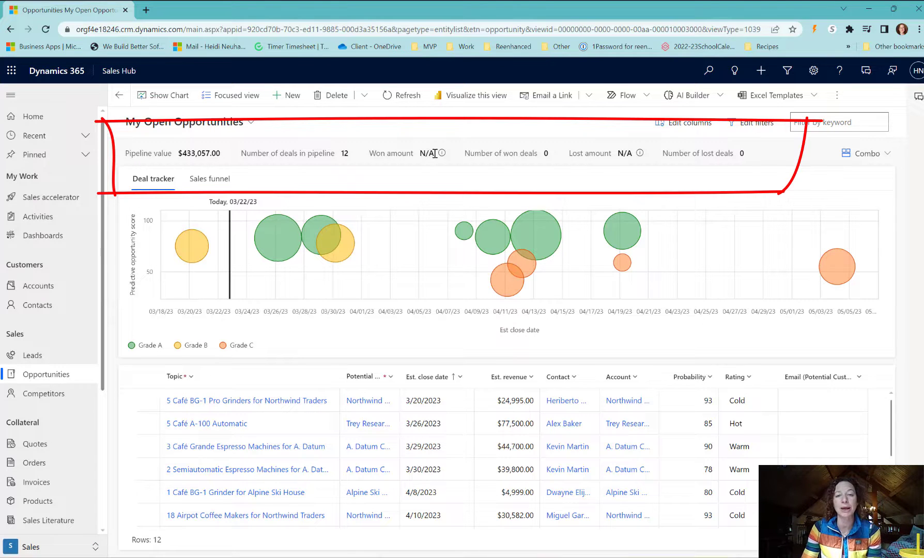
mouse_move(701, 178)
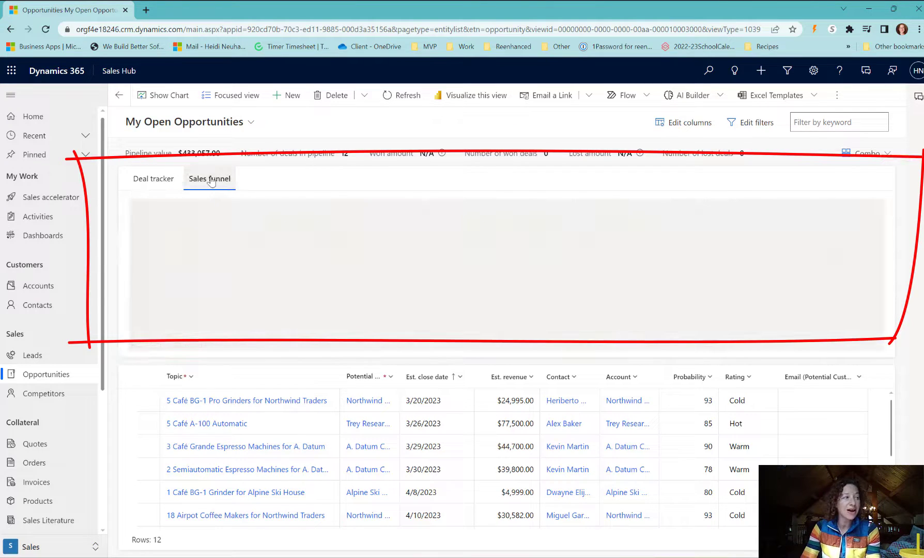
left_click(153, 179)
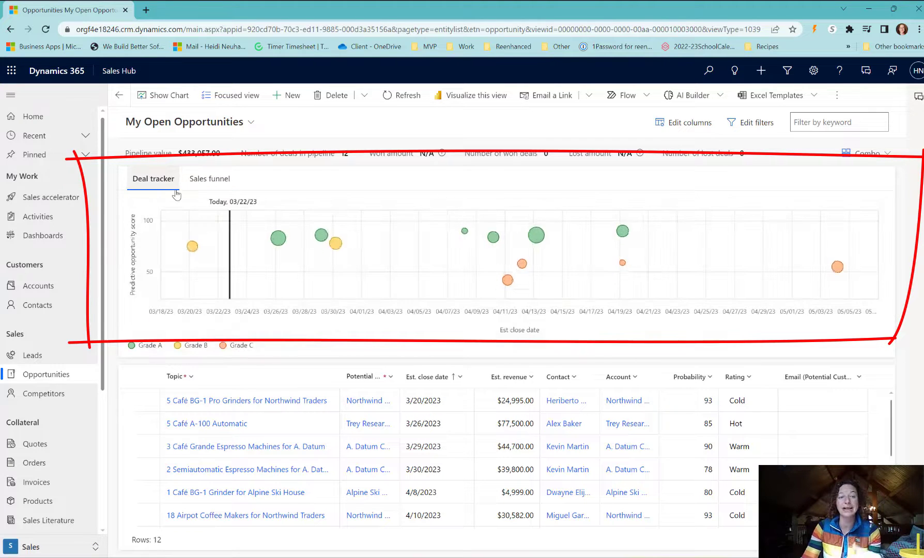